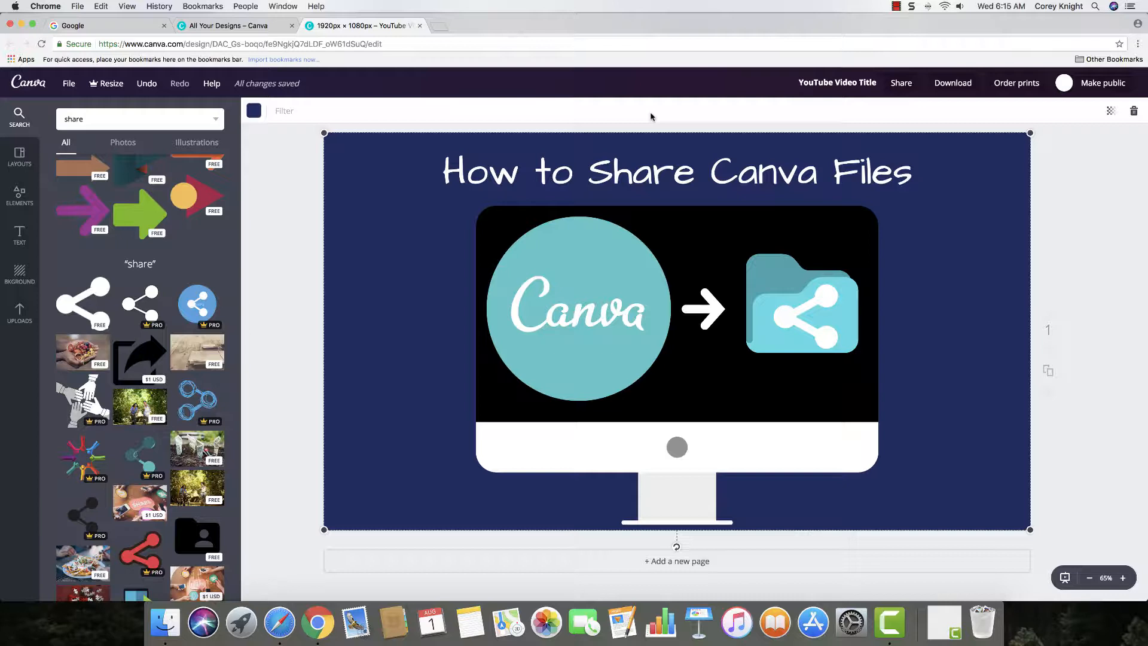
pyautogui.moveTo(666, 118)
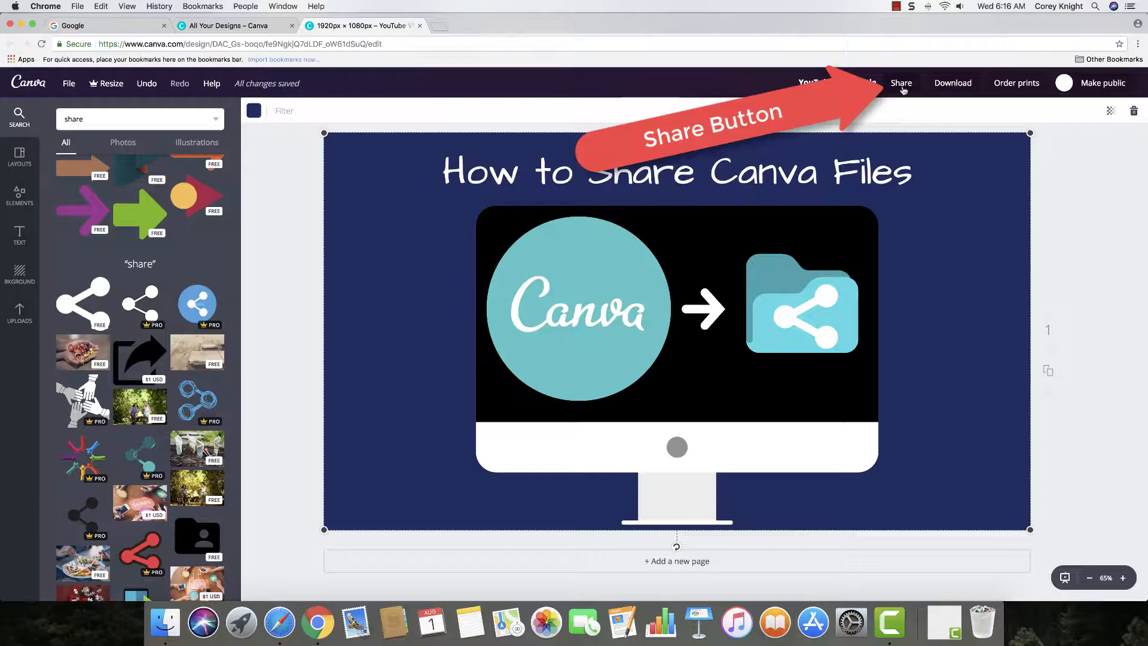
# Step: Open the Share dialog and view the Social tab's Twitter and Facebook sharing options
pyautogui.click(901, 82)
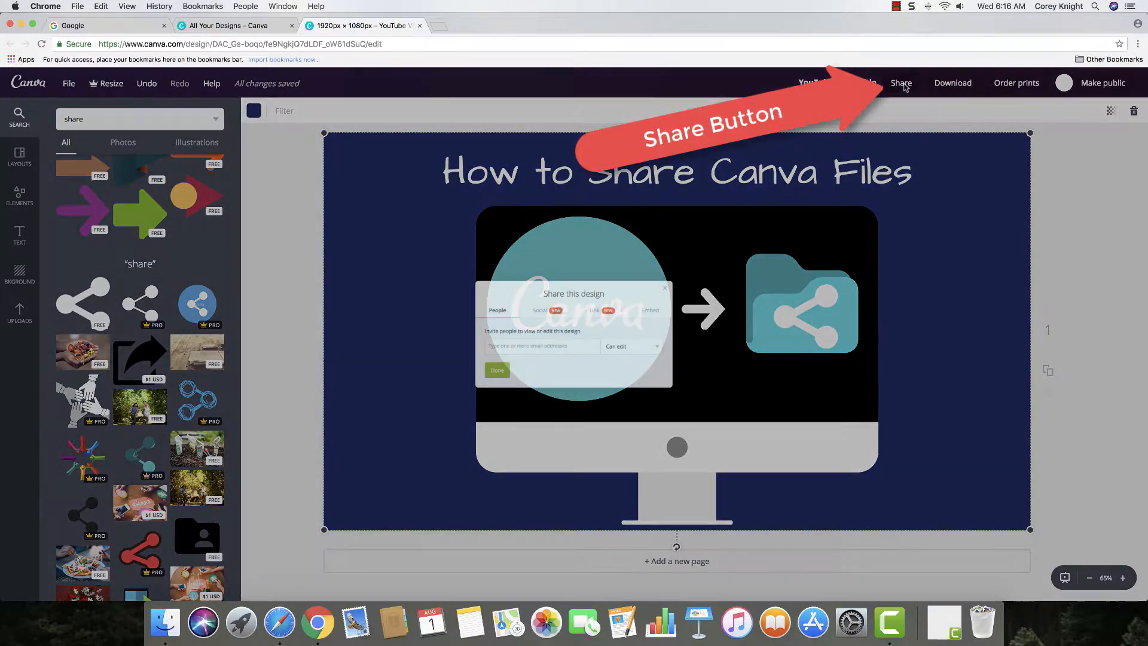
pyautogui.click(901, 82)
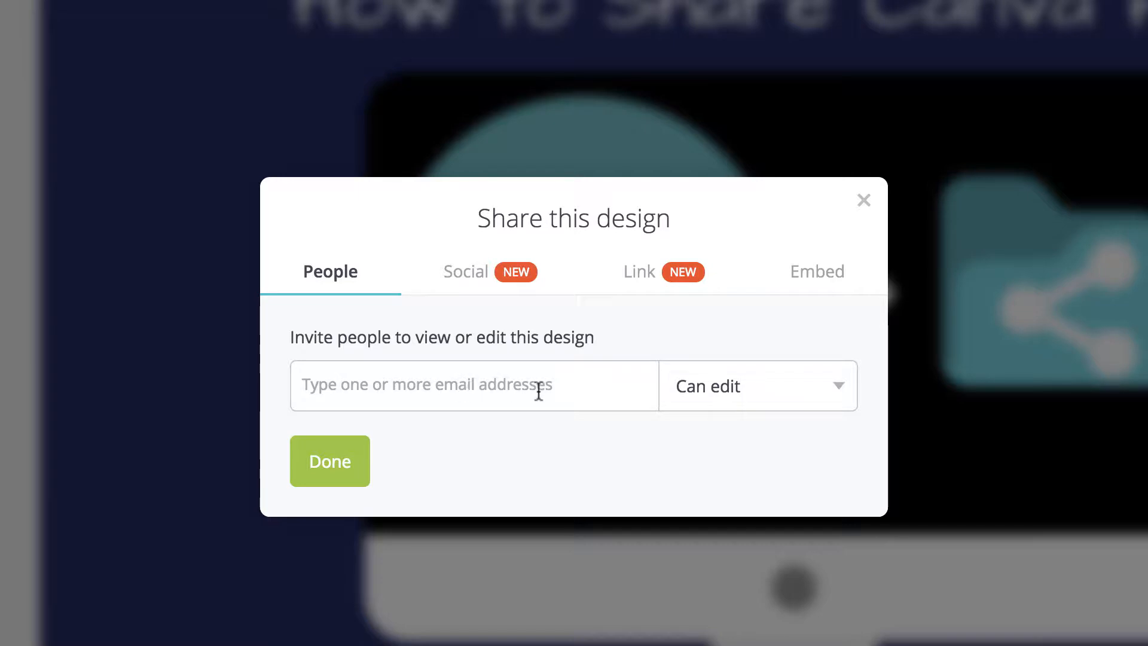
pyautogui.moveTo(470, 283)
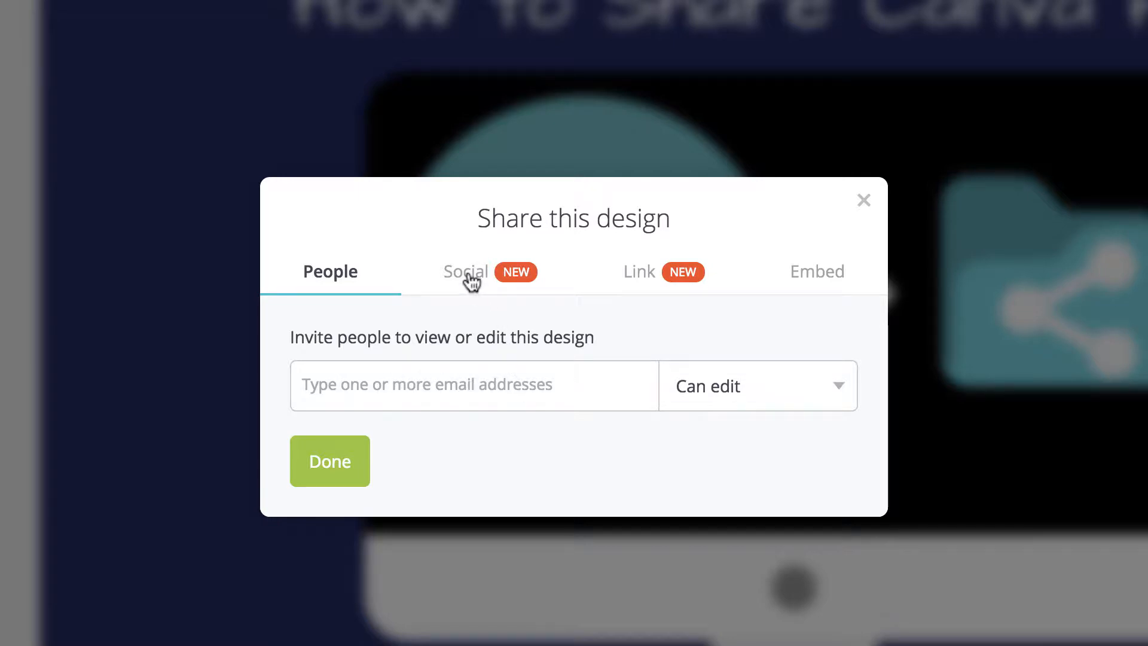
pyautogui.click(466, 271)
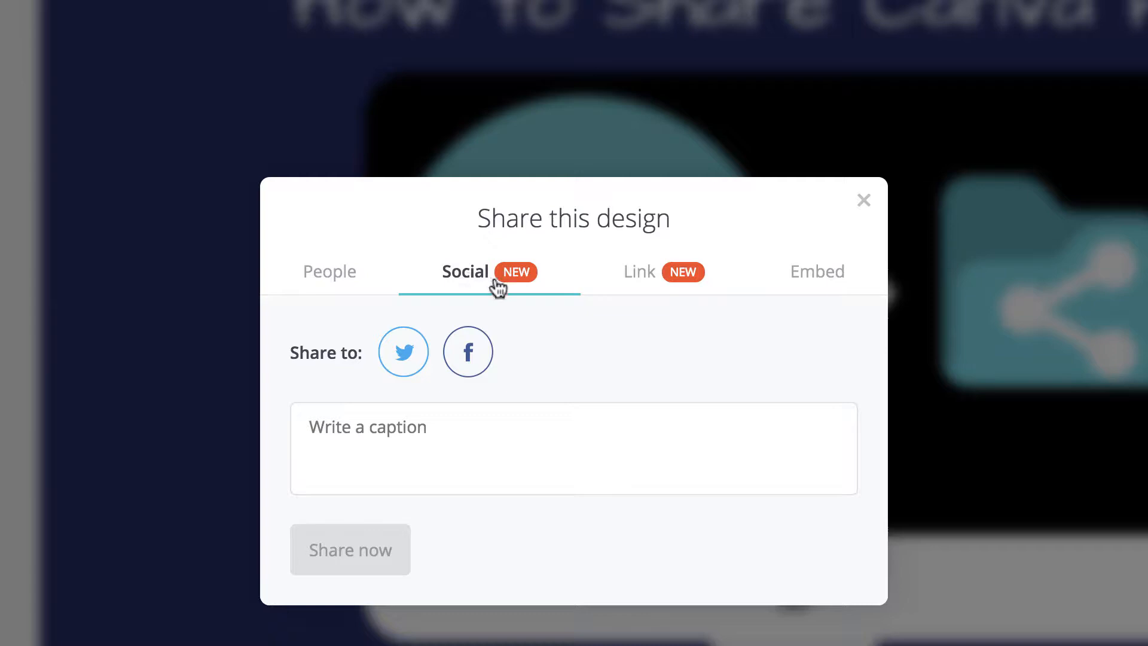
pyautogui.moveTo(438, 440)
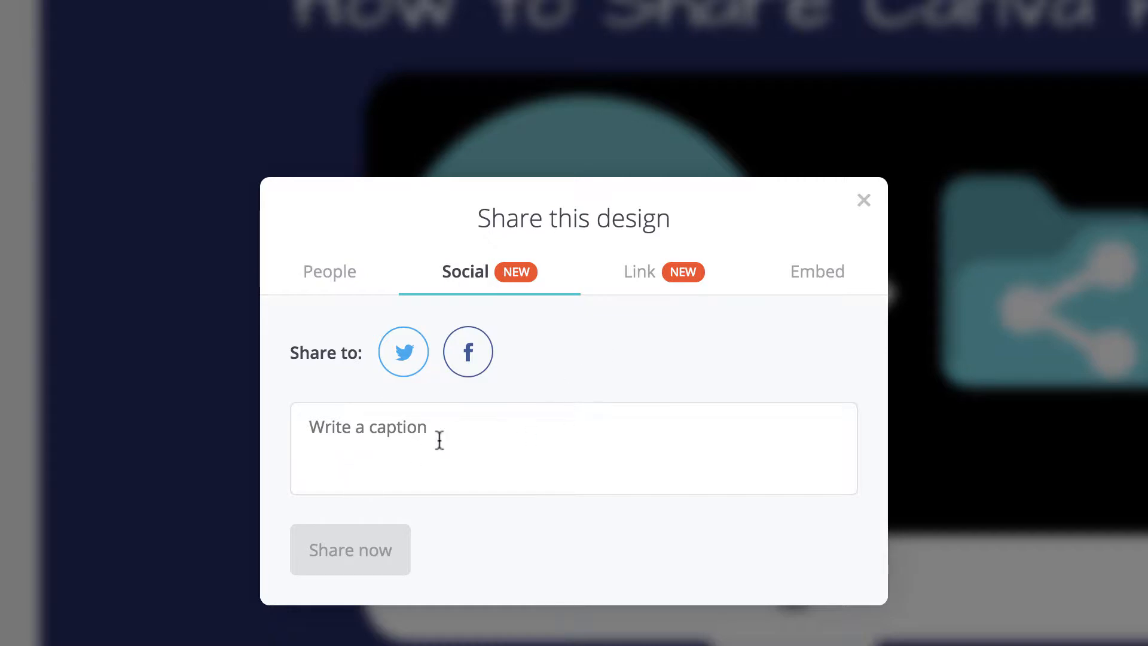
pyautogui.moveTo(665, 299)
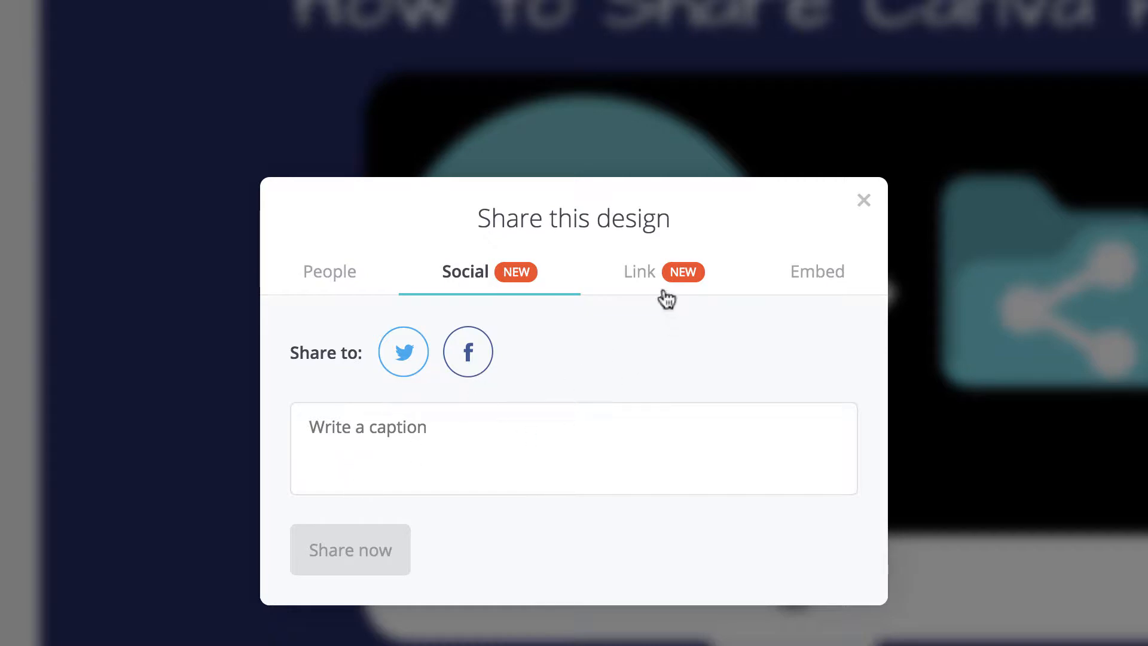
# Step: Show the Link tab's collaboration link, keeping the permission at Can edit
pyautogui.click(638, 271)
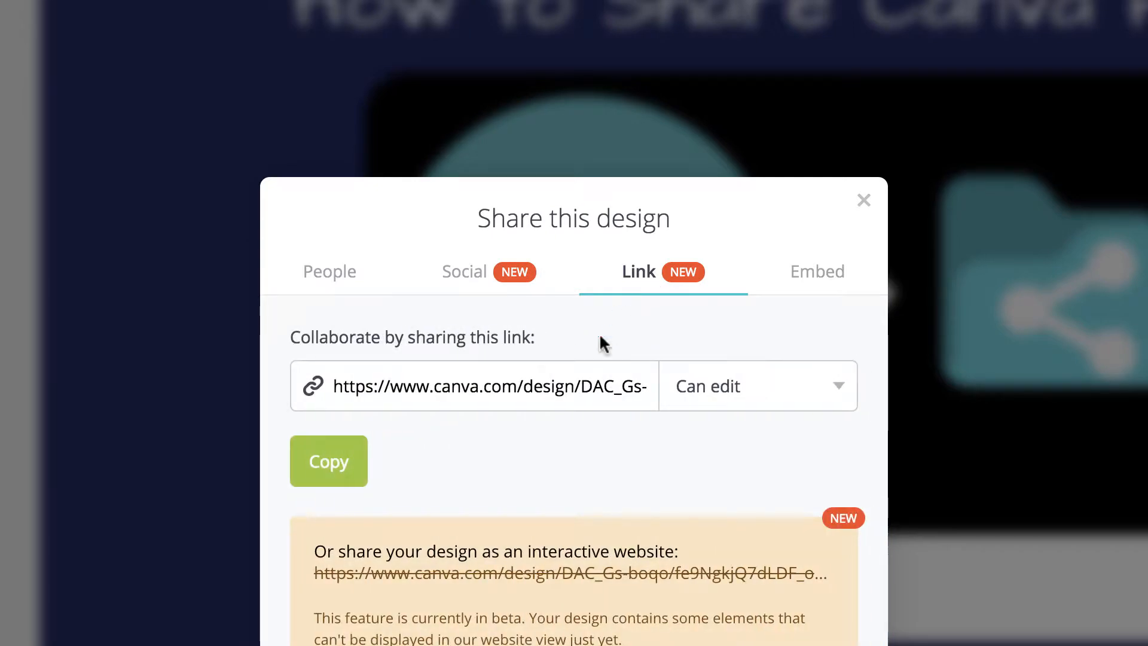
pyautogui.moveTo(530, 395)
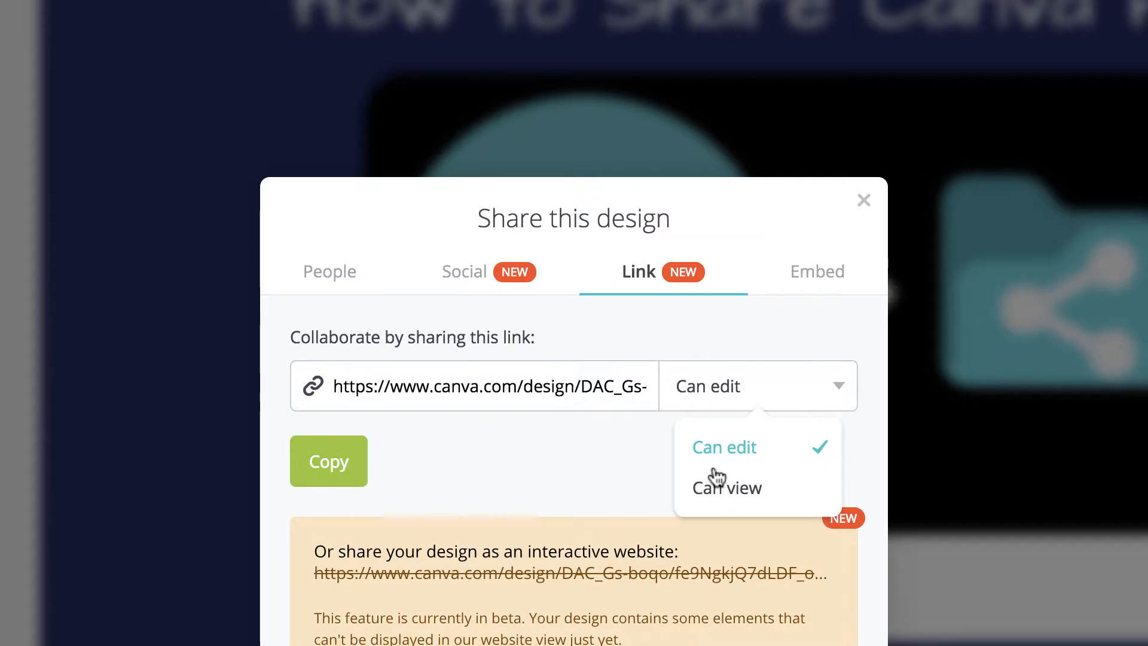
pyautogui.moveTo(754, 460)
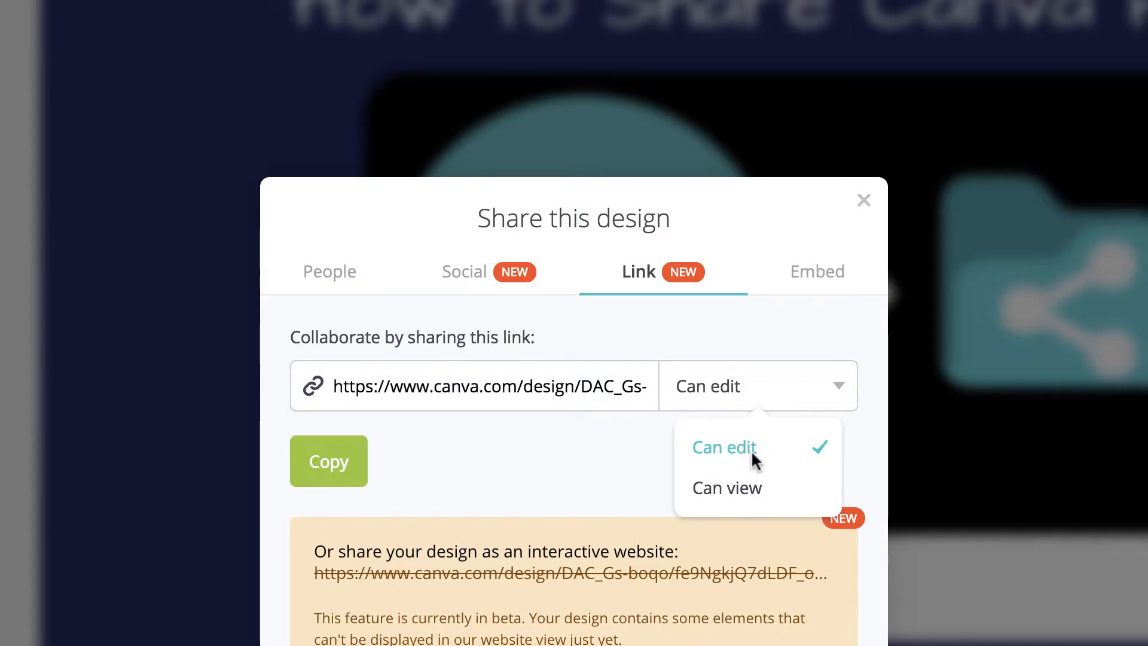
pyautogui.click(723, 447)
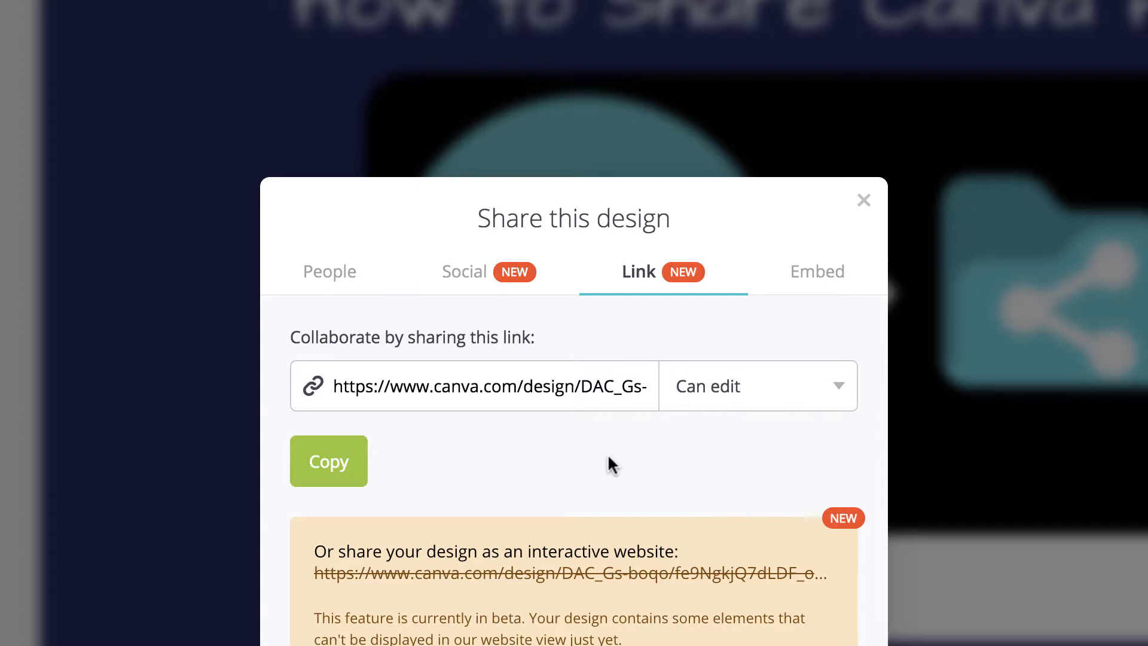
pyautogui.moveTo(816, 287)
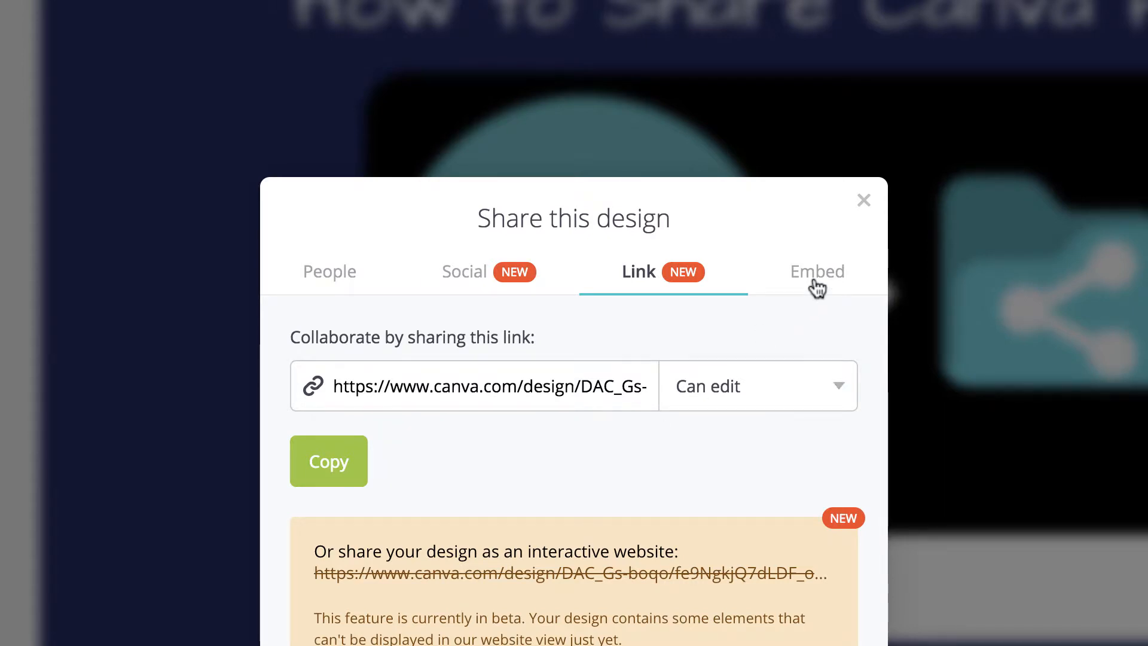
# Step: View the Embed tab, which says only public designs can be embedded
pyautogui.click(815, 271)
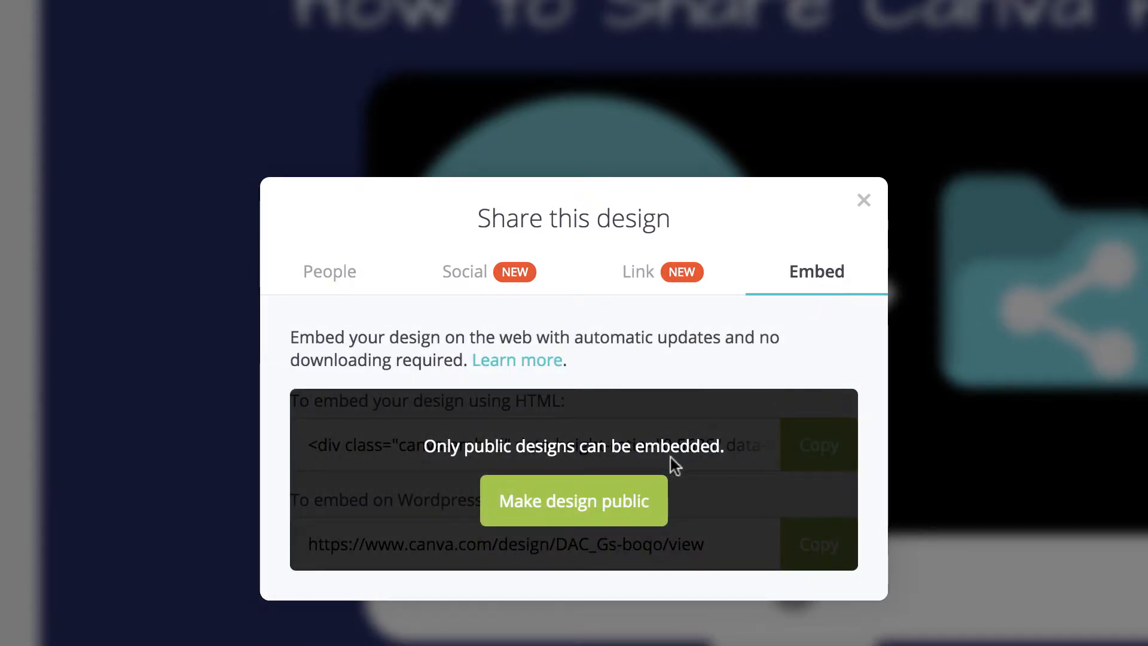
pyautogui.moveTo(573, 501)
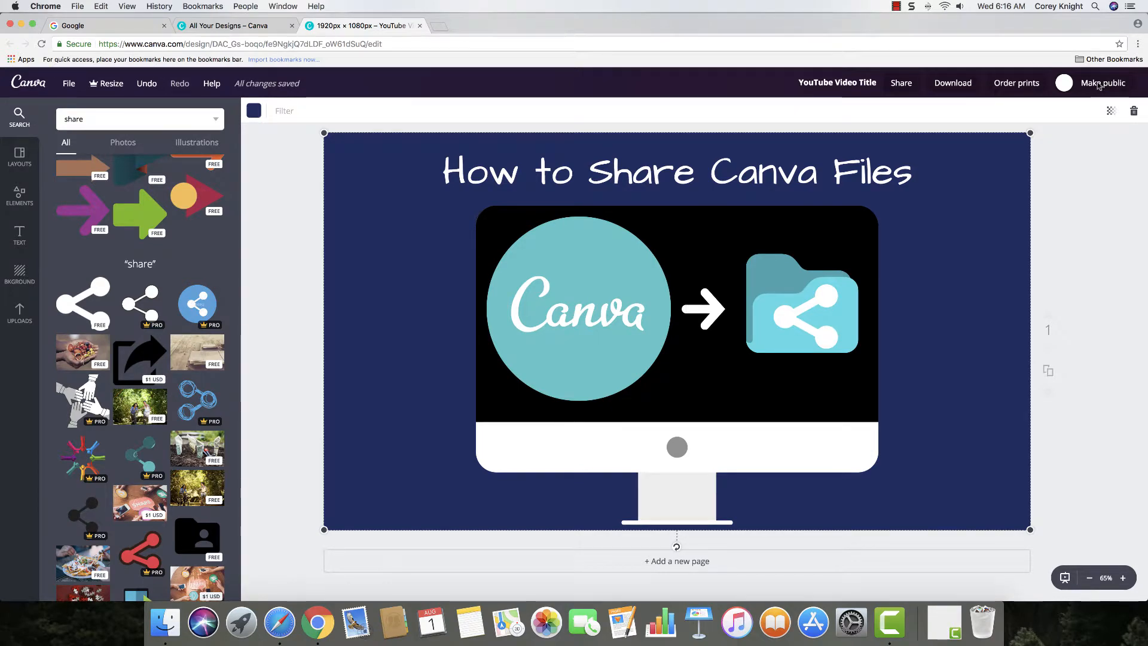
# Step: Make the design public, then reopen Share to view its HTML and WordPress embed codes
pyautogui.click(1103, 83)
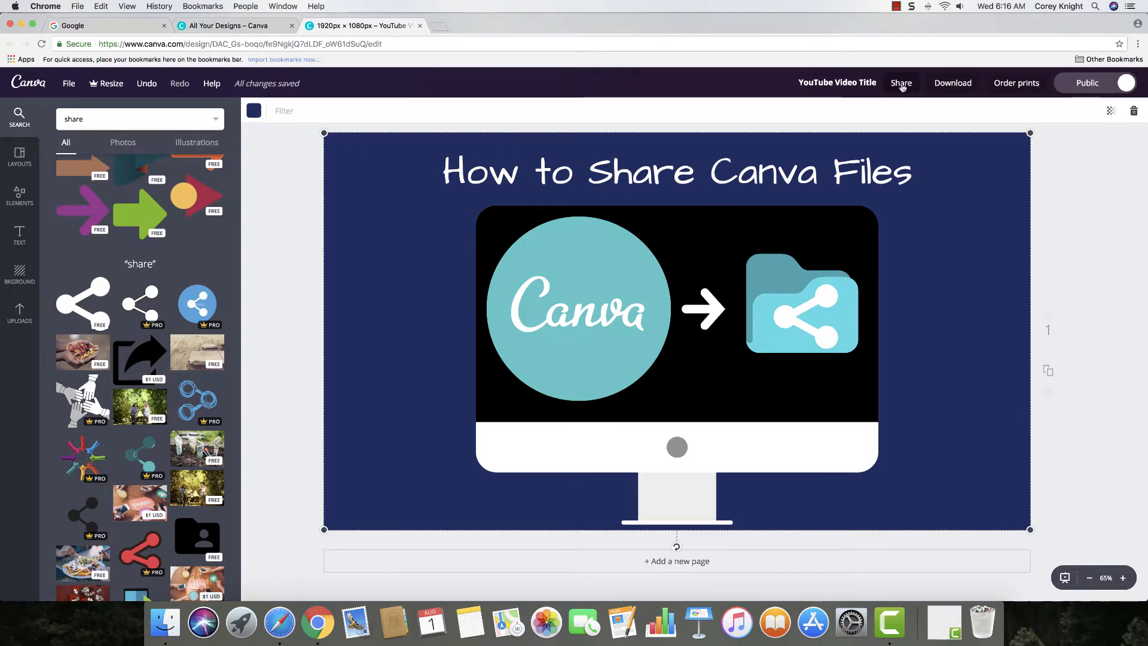
pyautogui.click(900, 83)
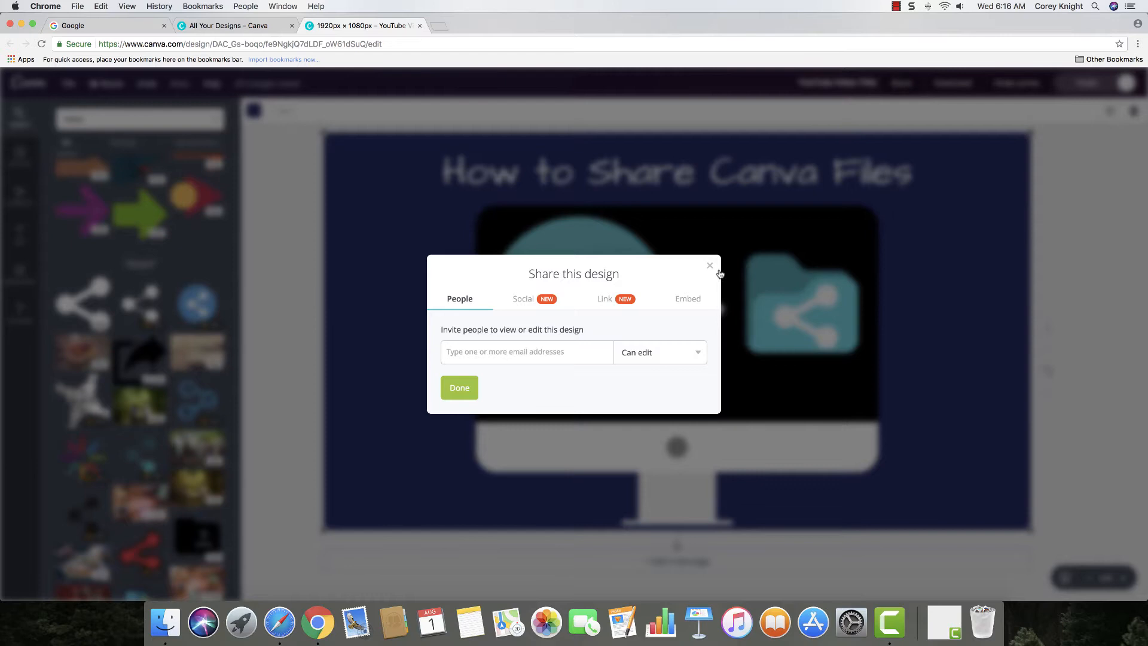
pyautogui.click(687, 299)
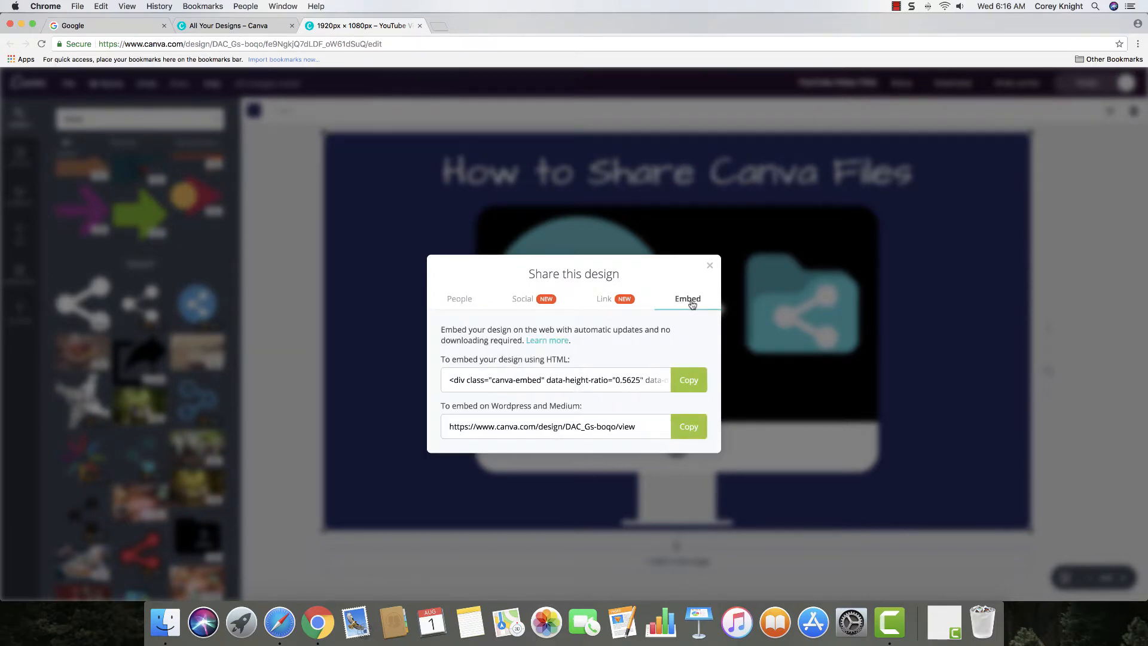
pyautogui.moveTo(598, 366)
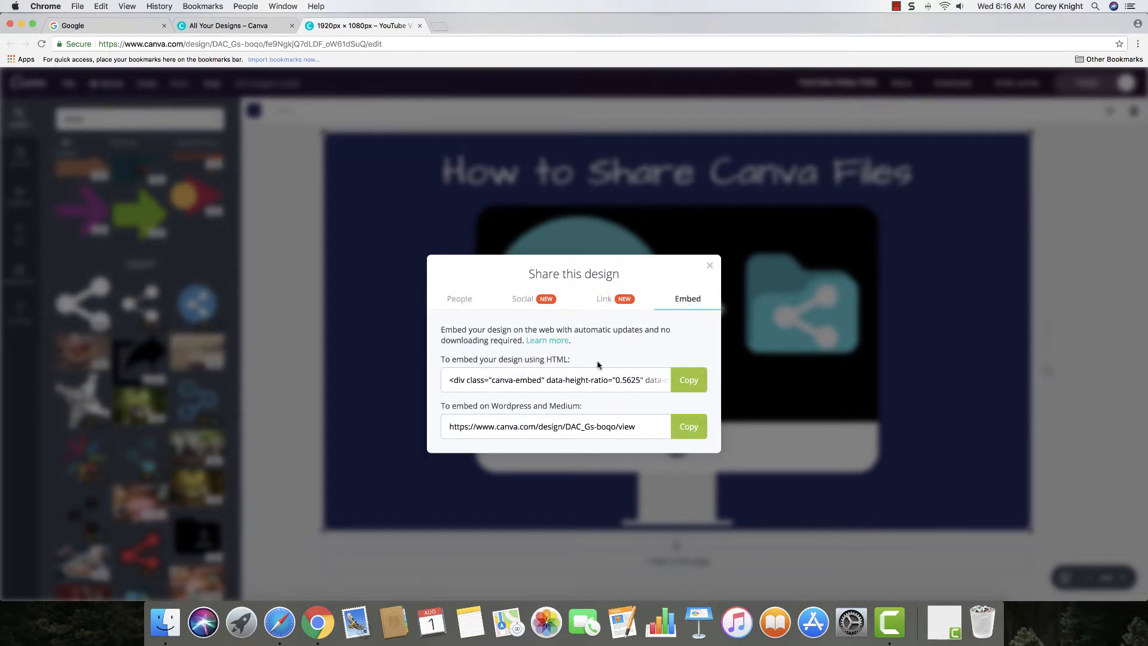
pyautogui.moveTo(606, 341)
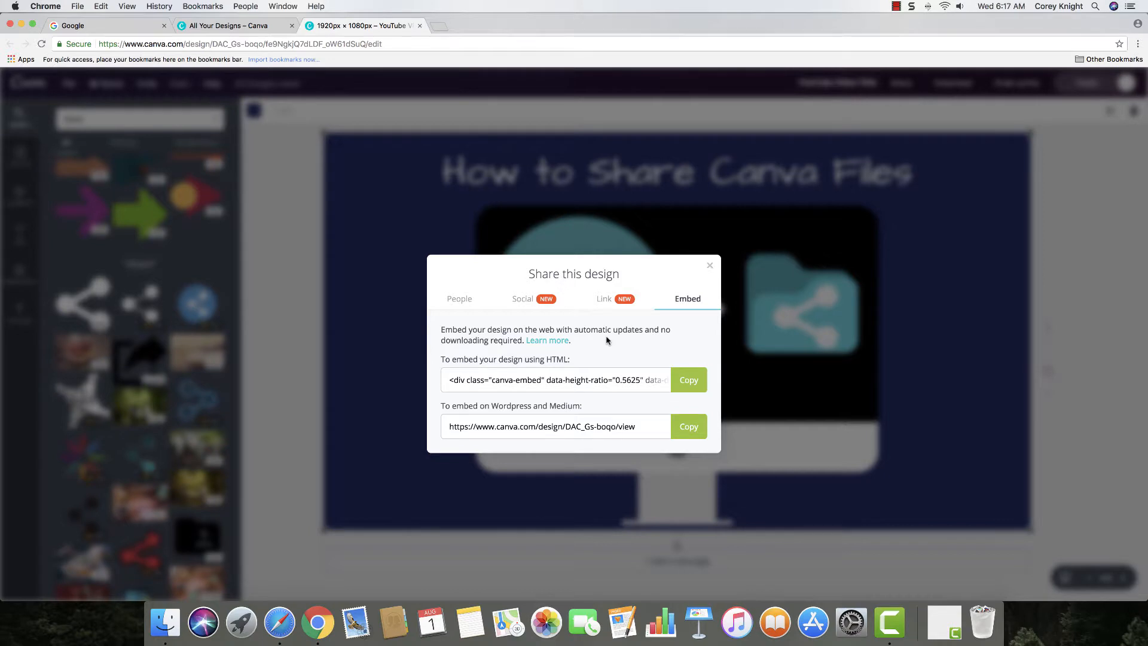
pyautogui.moveTo(603, 304)
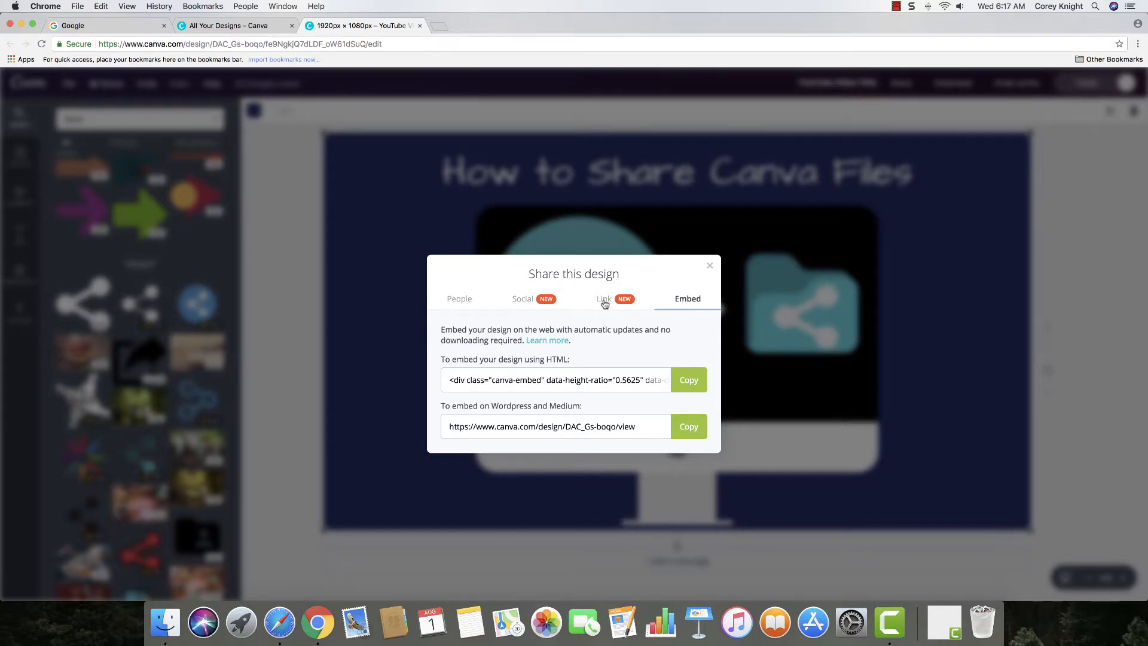
# Step: Copy the edit link from the Link tab and close the Share dialog
pyautogui.click(604, 299)
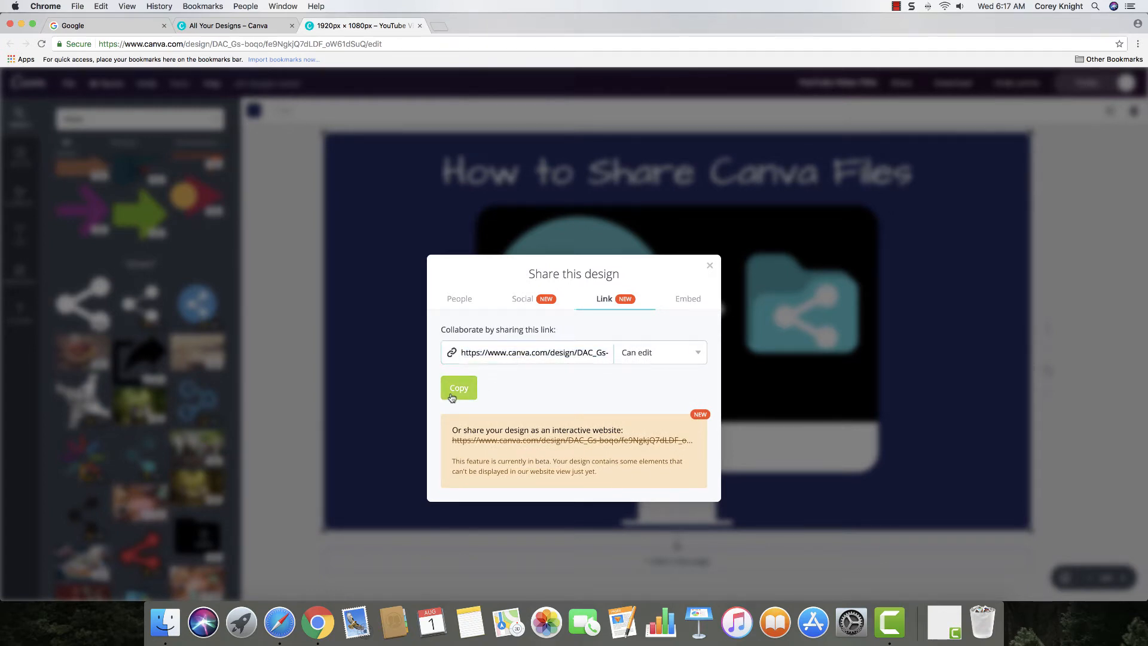
pyautogui.click(458, 387)
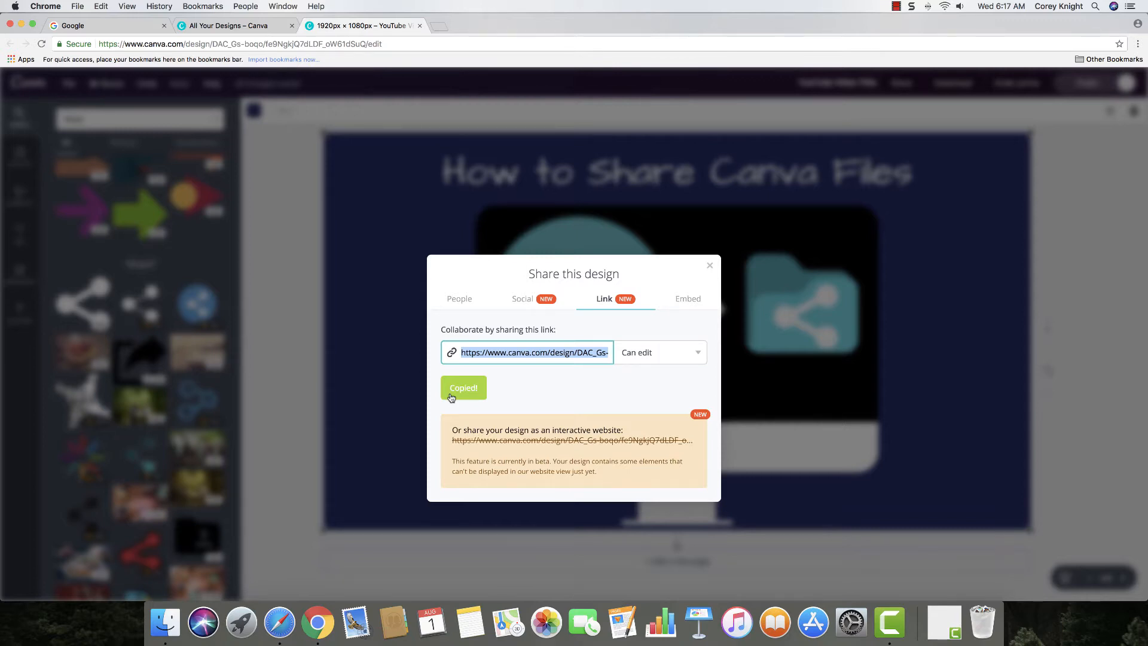
pyautogui.moveTo(712, 267)
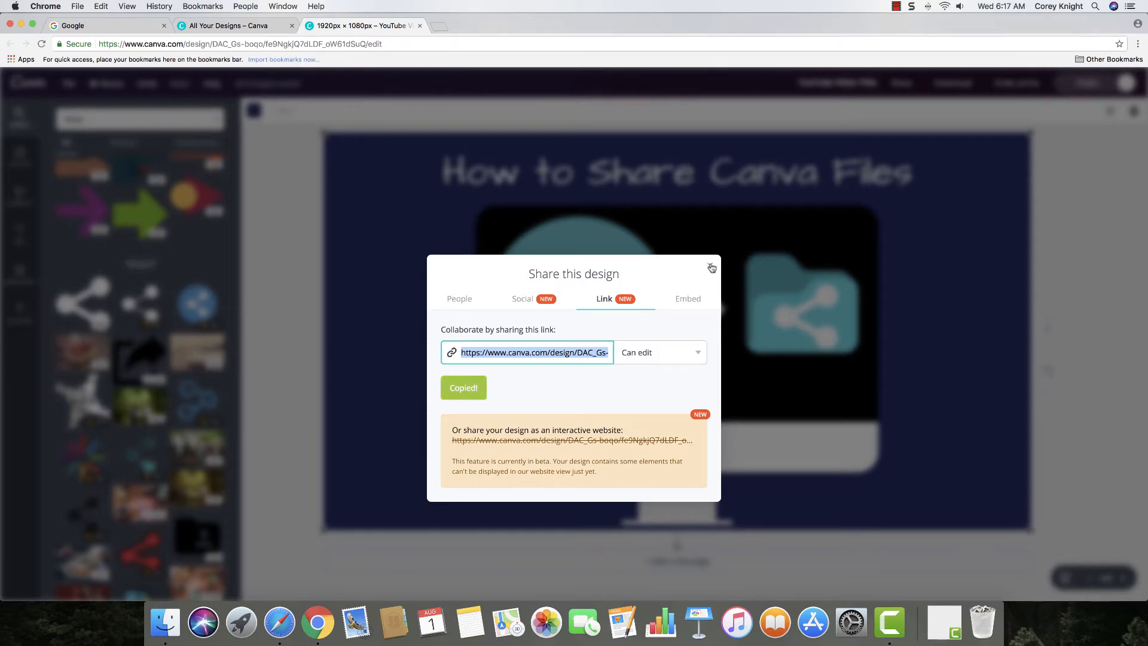
pyautogui.click(711, 267)
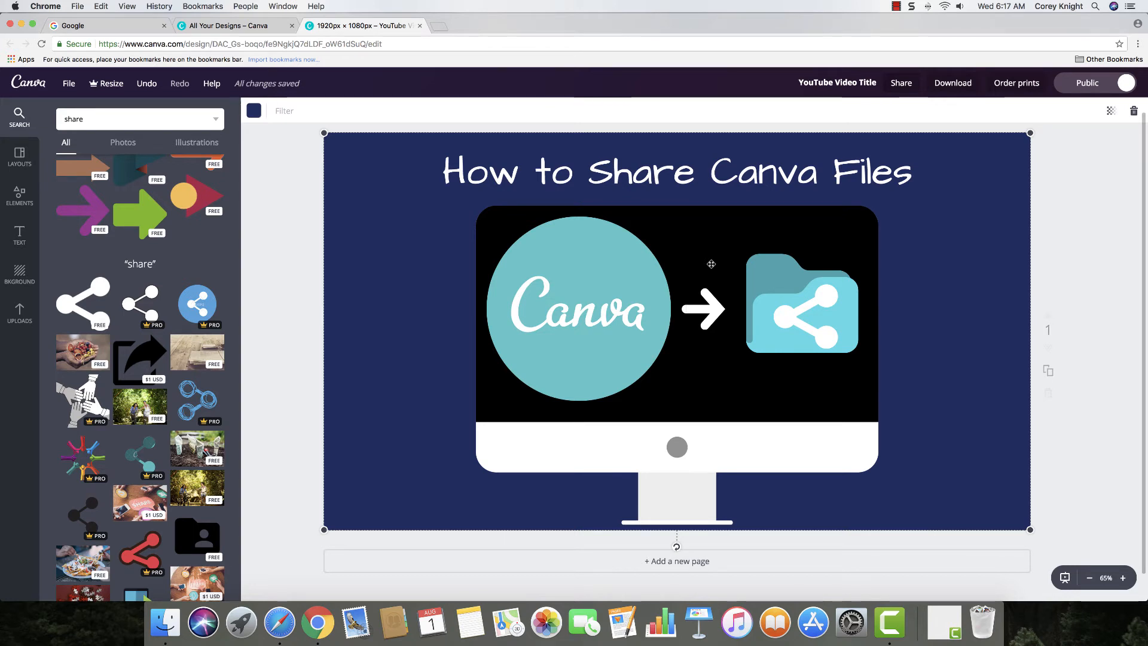